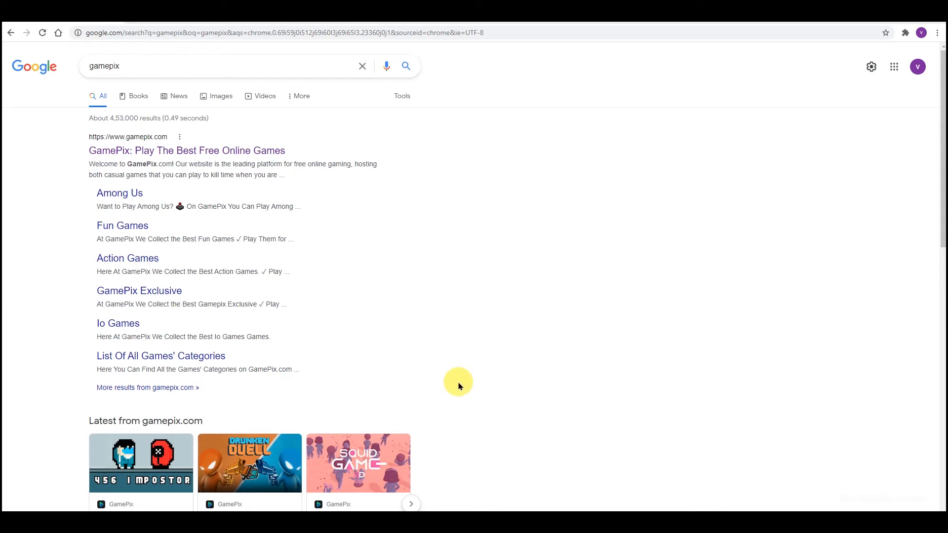
- Reach the GamePix games site from the Google result and browse its home catalogue
{"action": "left_click", "coordinate": [186, 150]}
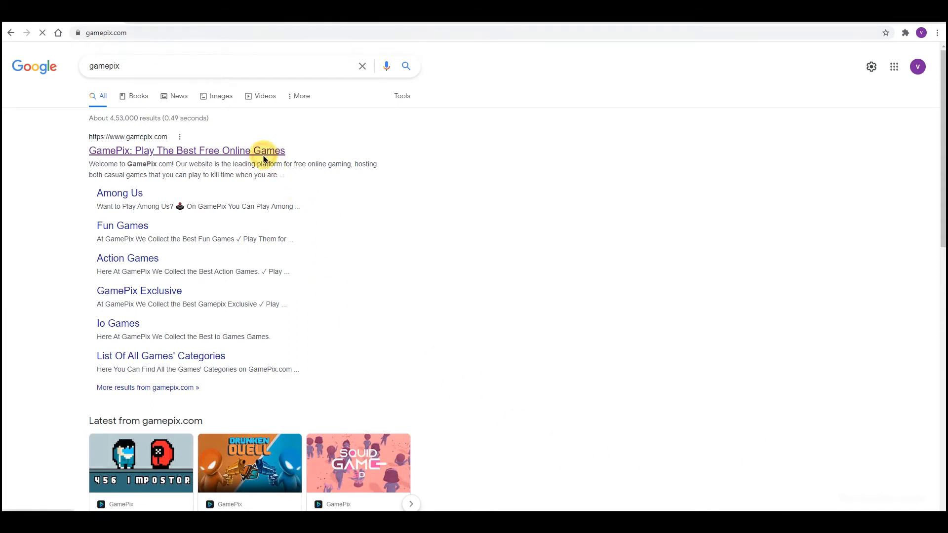
{"action": "left_click", "coordinate": [187, 150]}
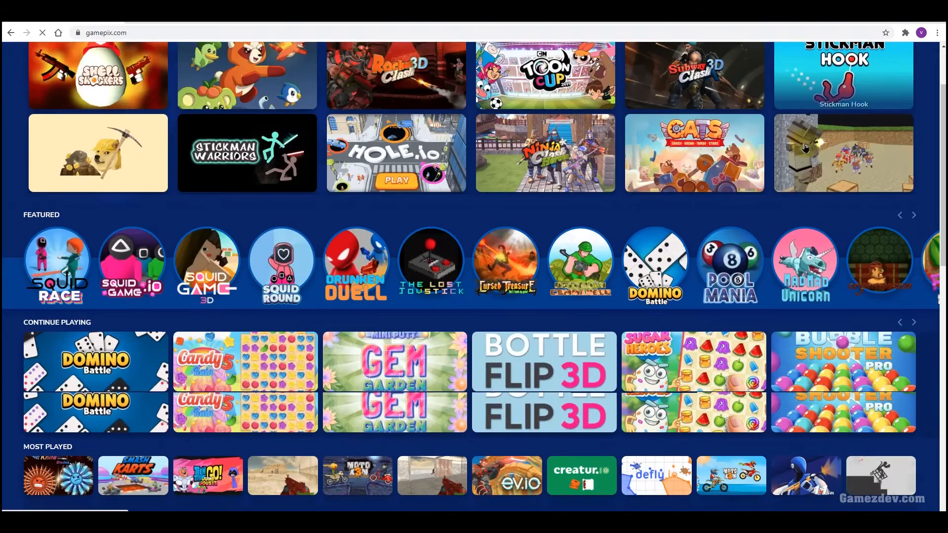
{"action": "scroll", "scroll_direction": "down", "scroll_amount": 3}
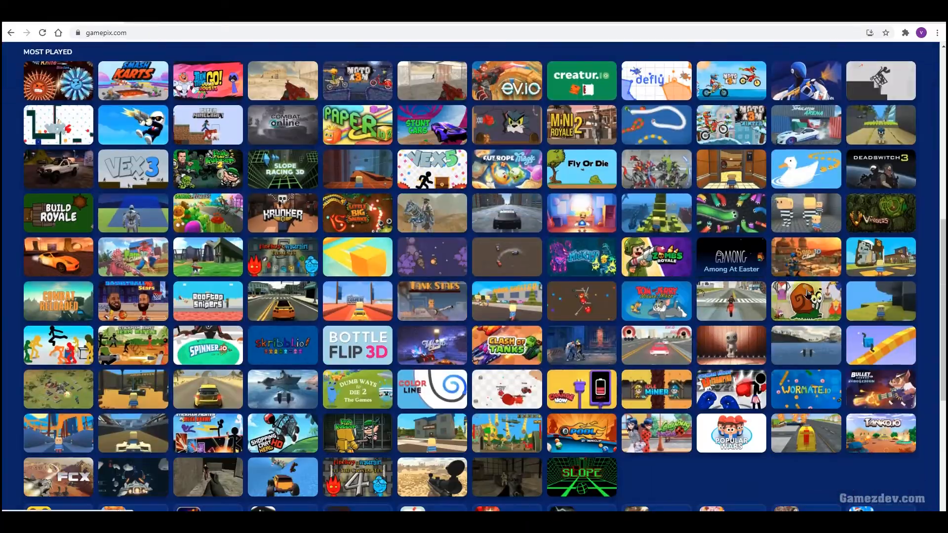
{"action": "scroll", "scroll_direction": "up", "scroll_amount": 3}
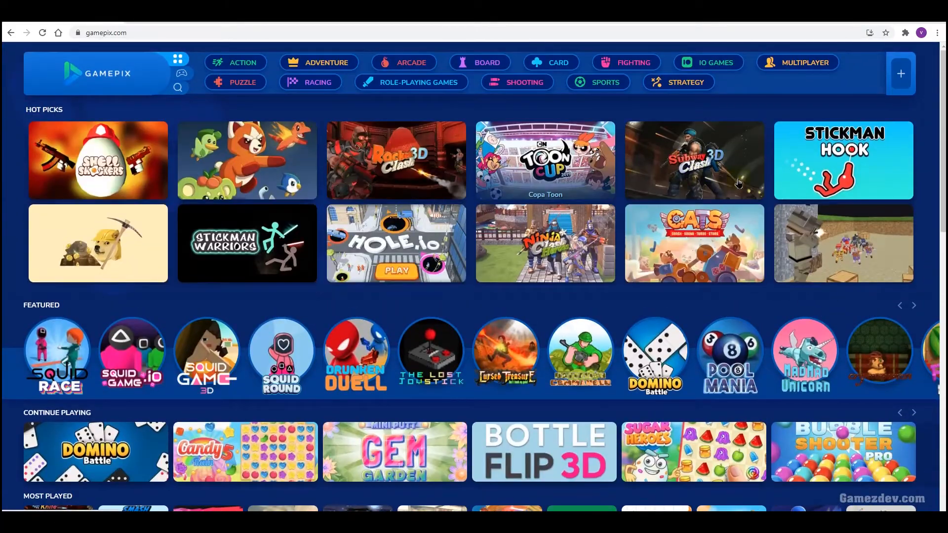
{"action": "scroll", "scroll_direction": "down", "scroll_amount": 3}
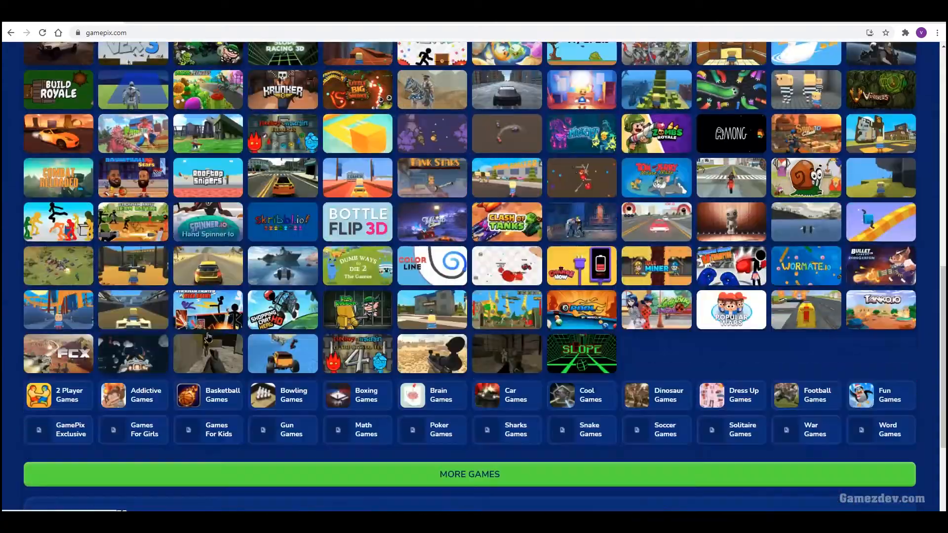
{"action": "scroll", "scroll_direction": "down", "scroll_amount": 3}
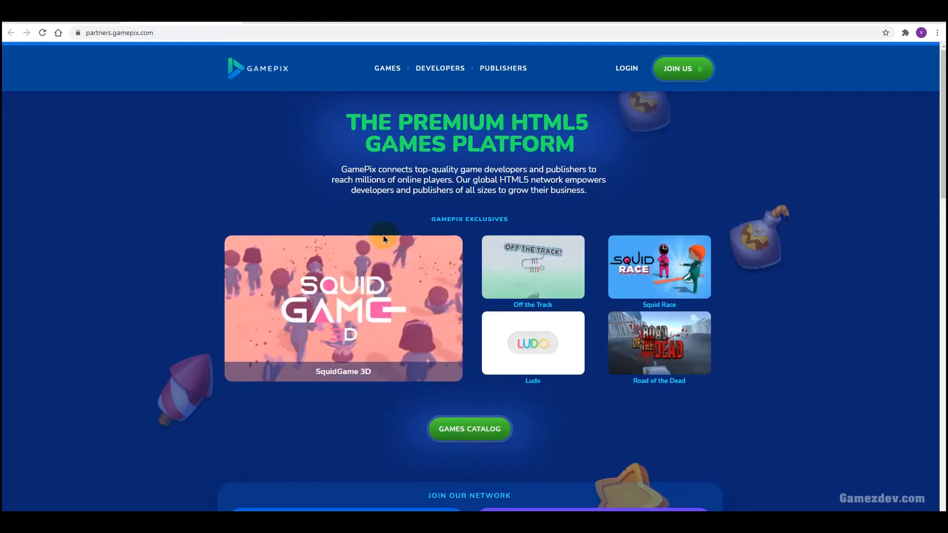
- Go from the partners page through Developers to the Register and Publish Your Game sign-up form
{"action": "scroll", "scroll_direction": "down", "scroll_amount": 3}
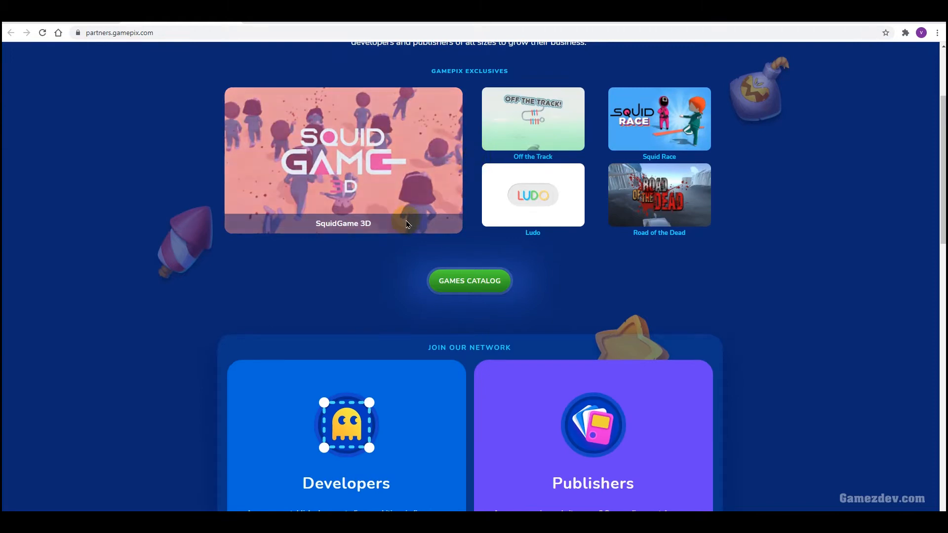
{"action": "scroll", "scroll_direction": "down", "scroll_amount": 3}
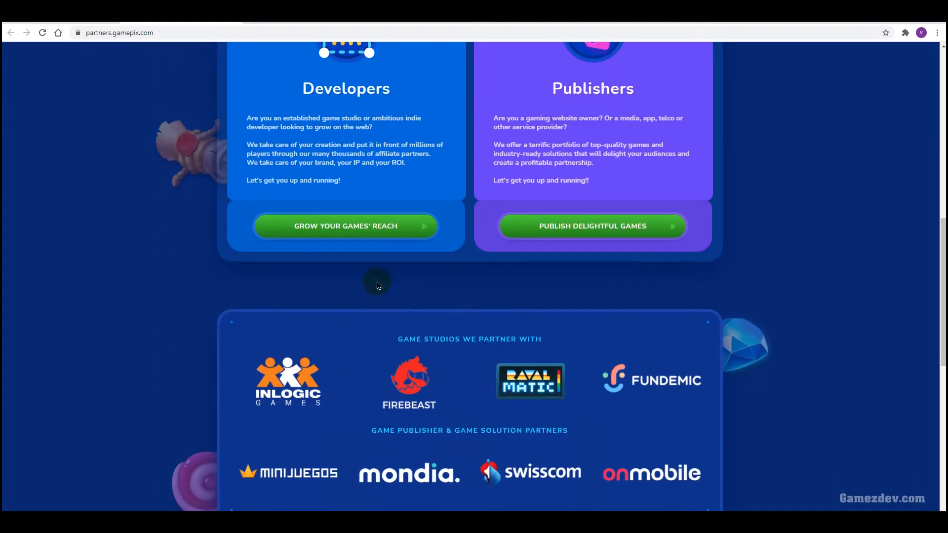
{"action": "left_click", "coordinate": [345, 226]}
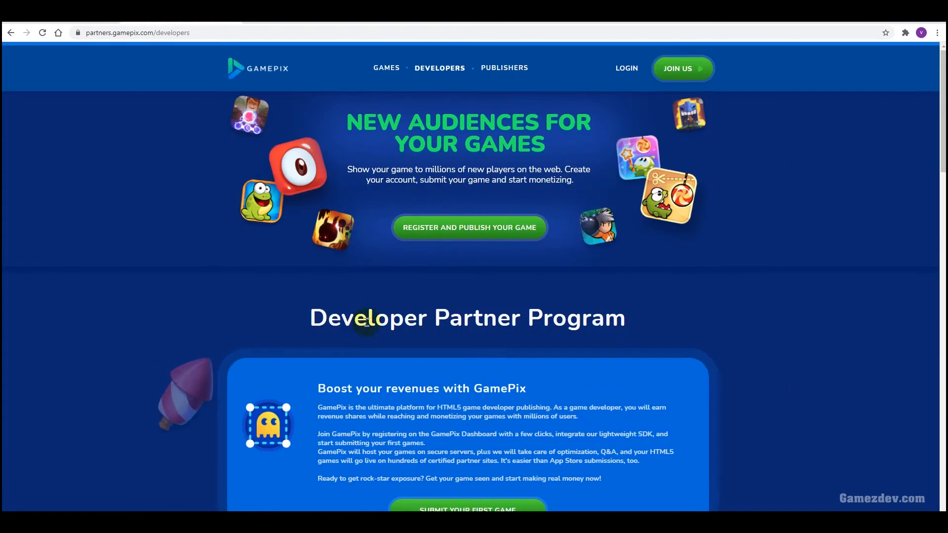
{"action": "left_click", "coordinate": [469, 227]}
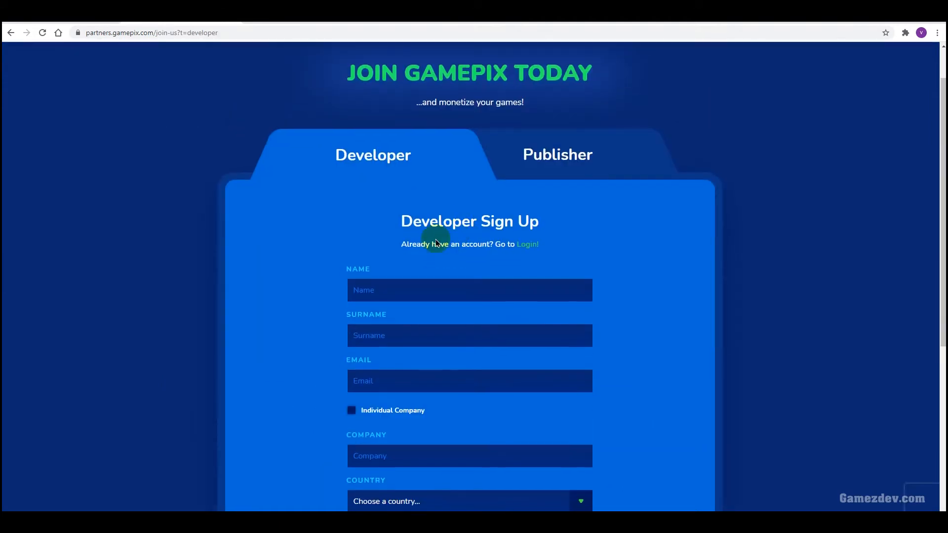
{"action": "scroll", "scroll_direction": "down", "scroll_amount": 3}
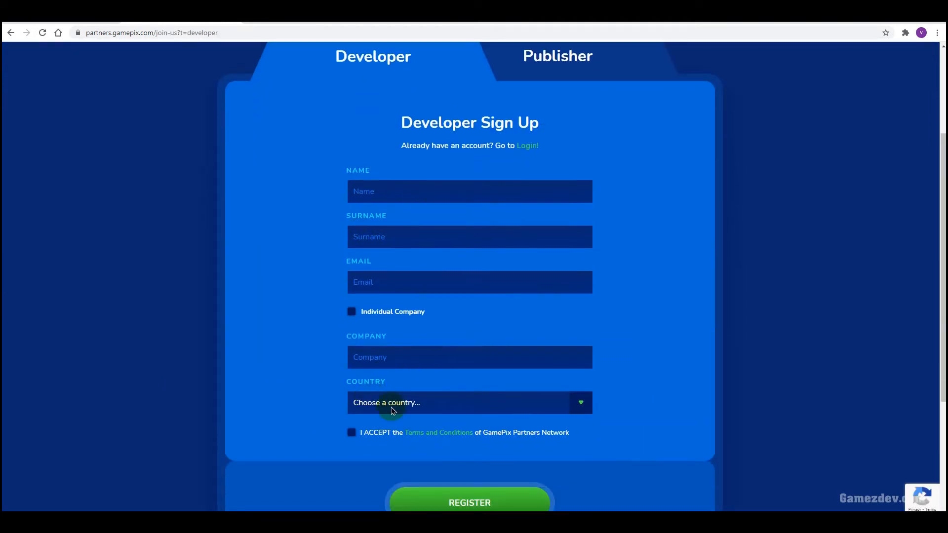
{"action": "scroll", "scroll_direction": "down", "scroll_amount": 3}
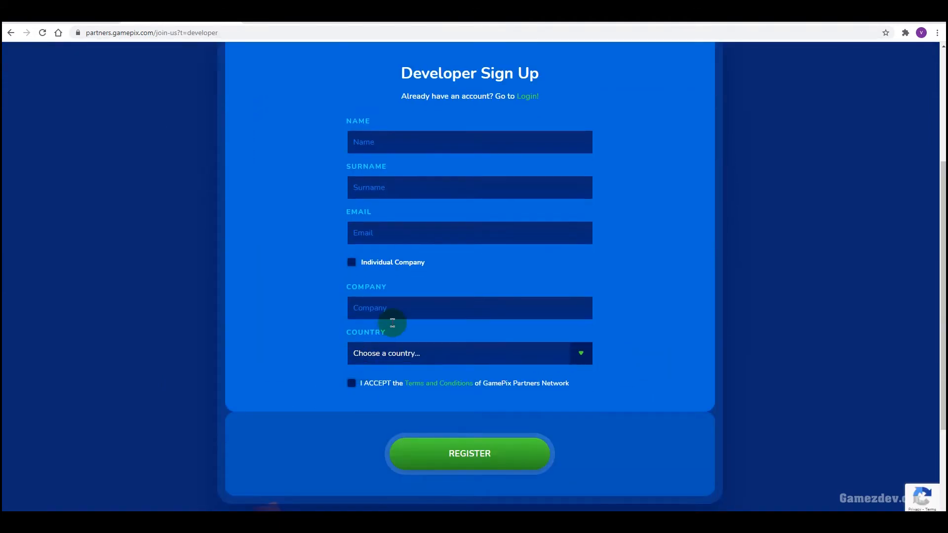
{"action": "scroll", "scroll_direction": "up", "scroll_amount": 3}
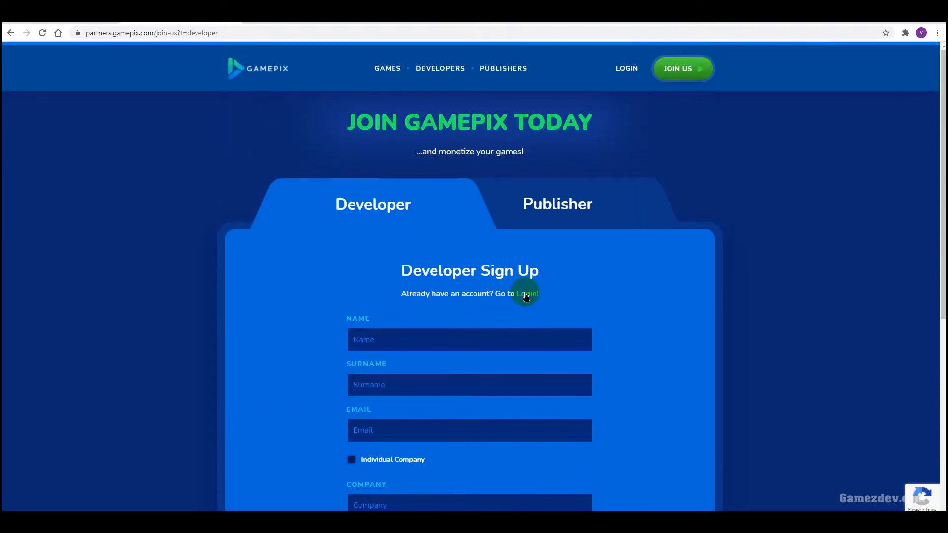
- Log in, start a new game from My Games and title it Explode Ball
{"action": "left_click", "coordinate": [526, 294]}
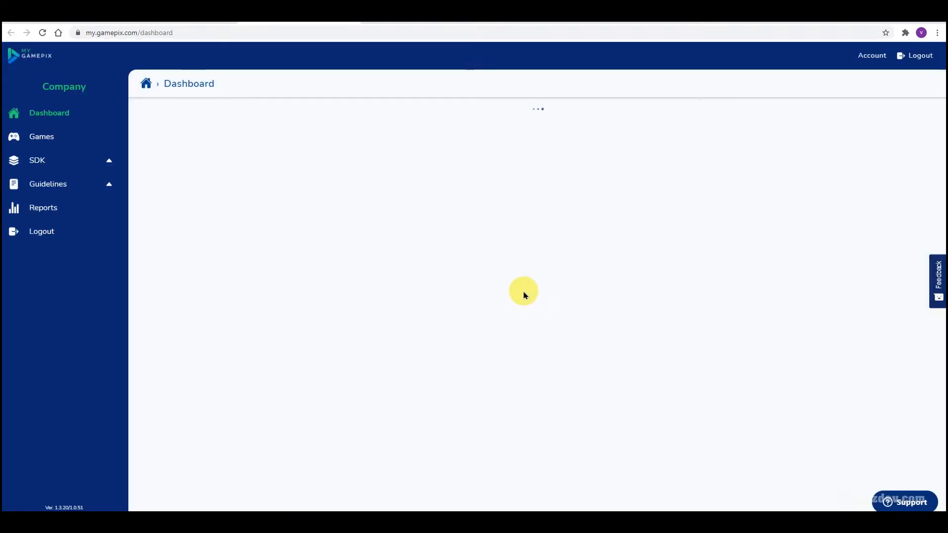
{"action": "left_click", "coordinate": [42, 136]}
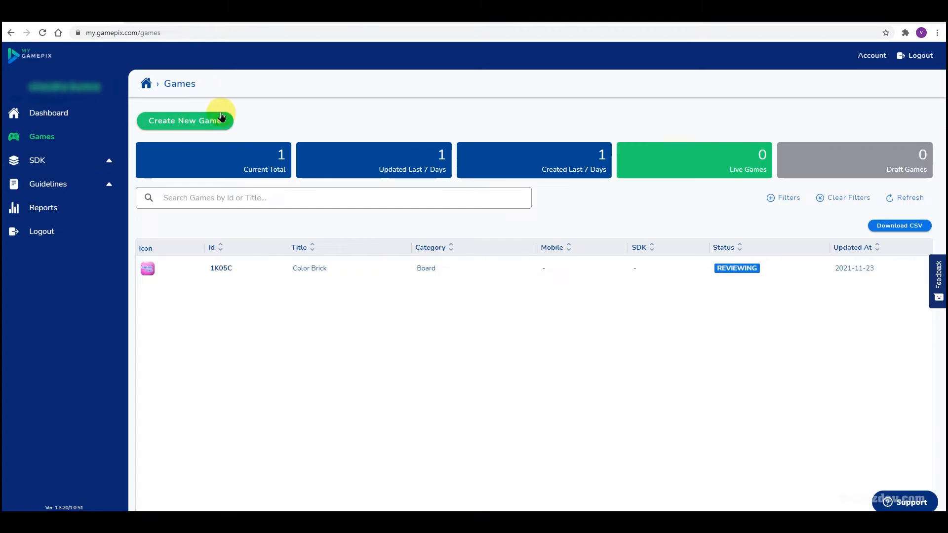
{"action": "left_click", "coordinate": [185, 120]}
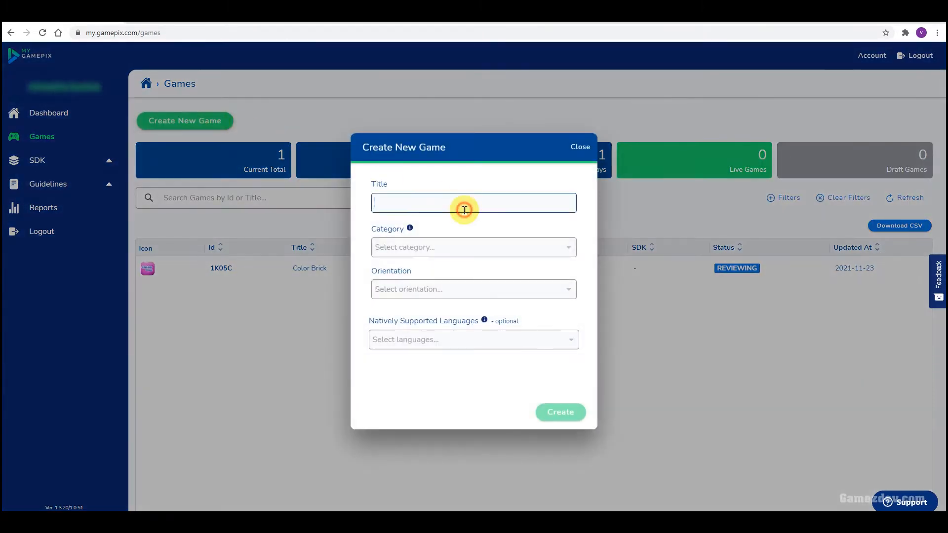
{"action": "type", "text": "Explode"}
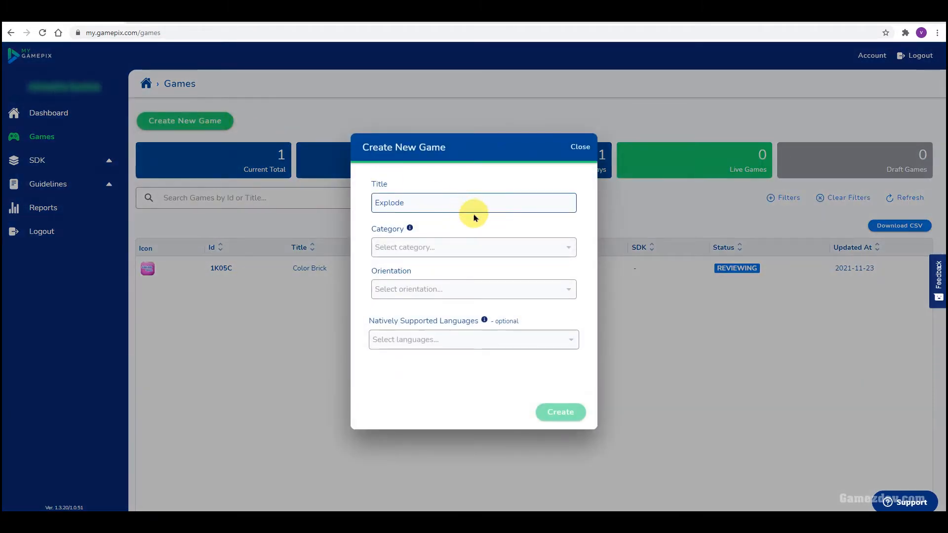
{"action": "type", "text": "Ballz"}
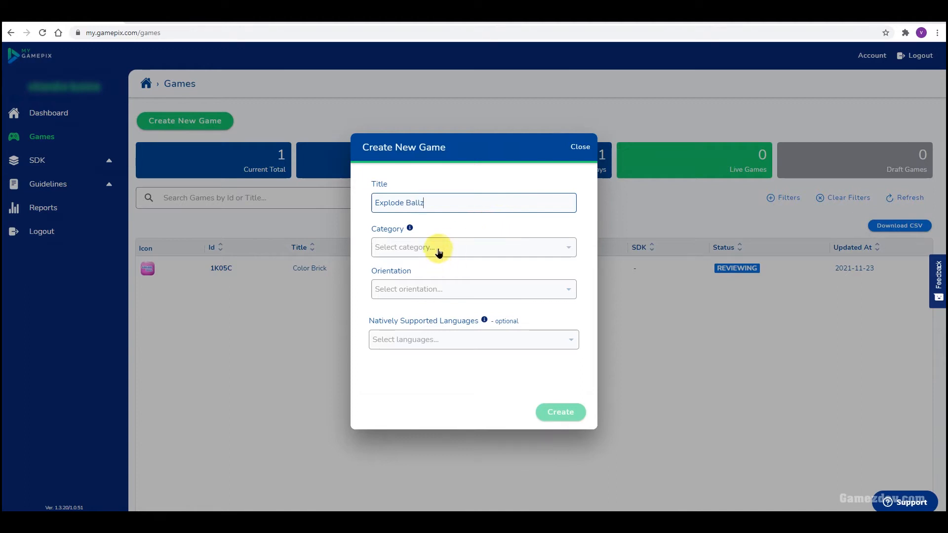
- Set category Puzzles, Portrait orientation and English language, then create the game
{"action": "left_click", "coordinate": [472, 247]}
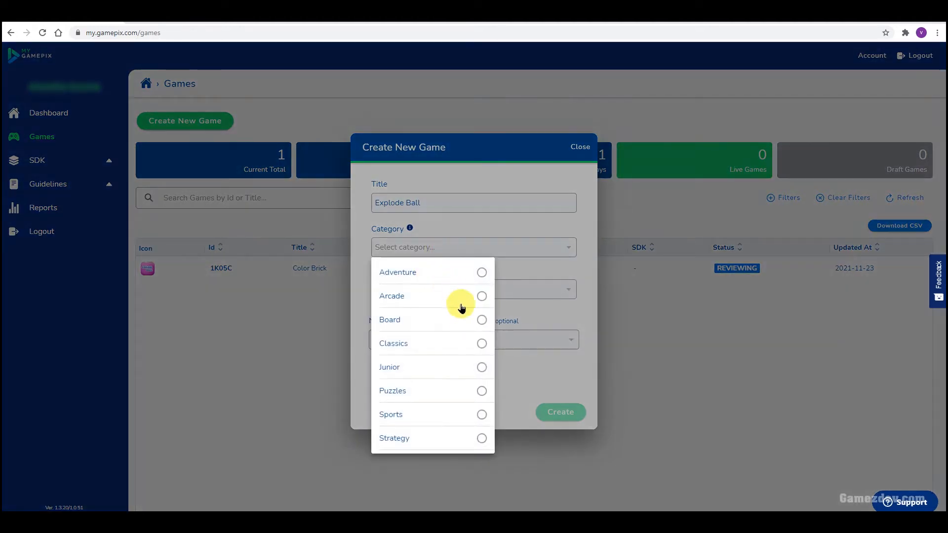
{"action": "left_click", "coordinate": [481, 391]}
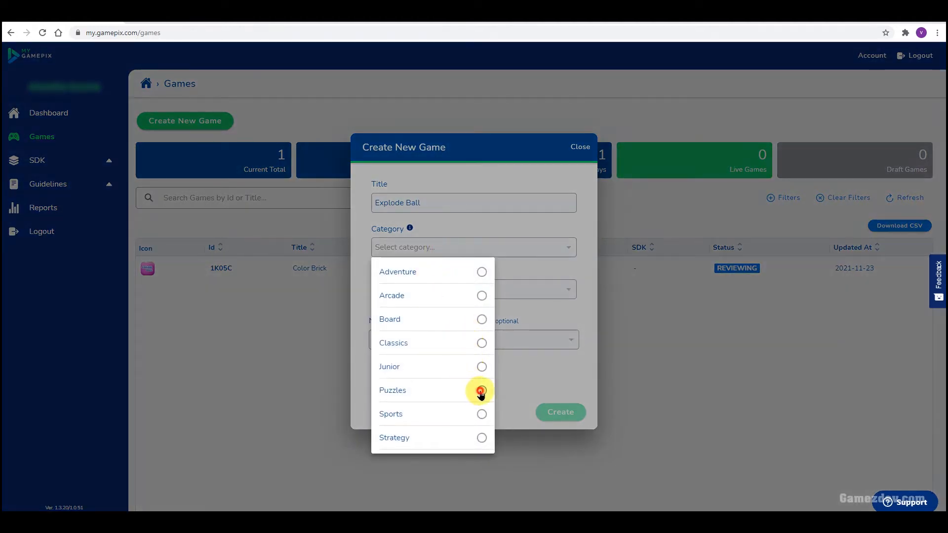
{"action": "left_click", "coordinate": [481, 390]}
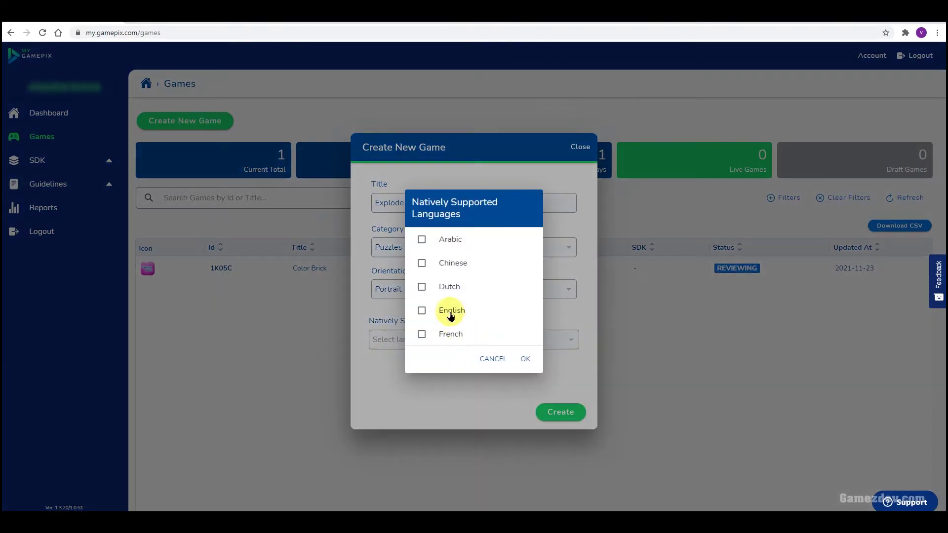
{"action": "left_click", "coordinate": [492, 358]}
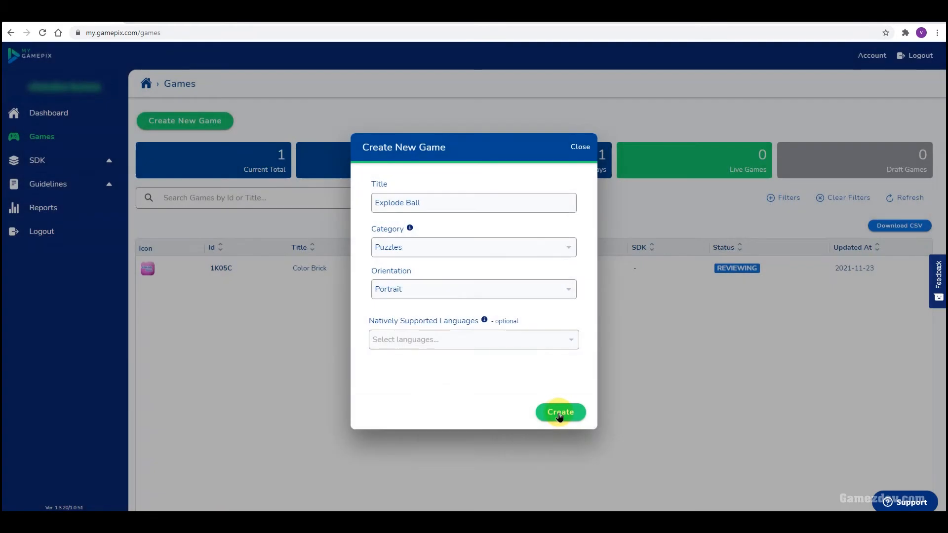
{"action": "left_click", "coordinate": [473, 338]}
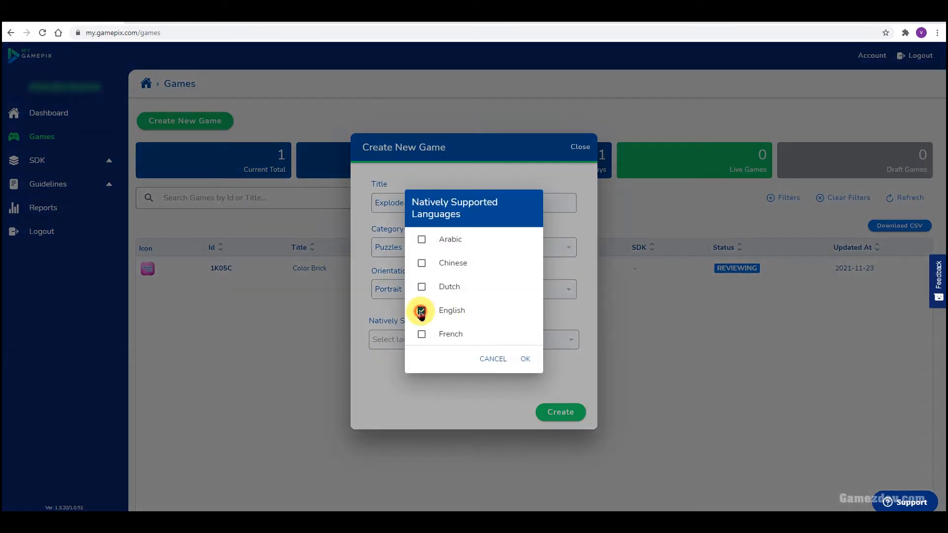
{"action": "left_click", "coordinate": [524, 358]}
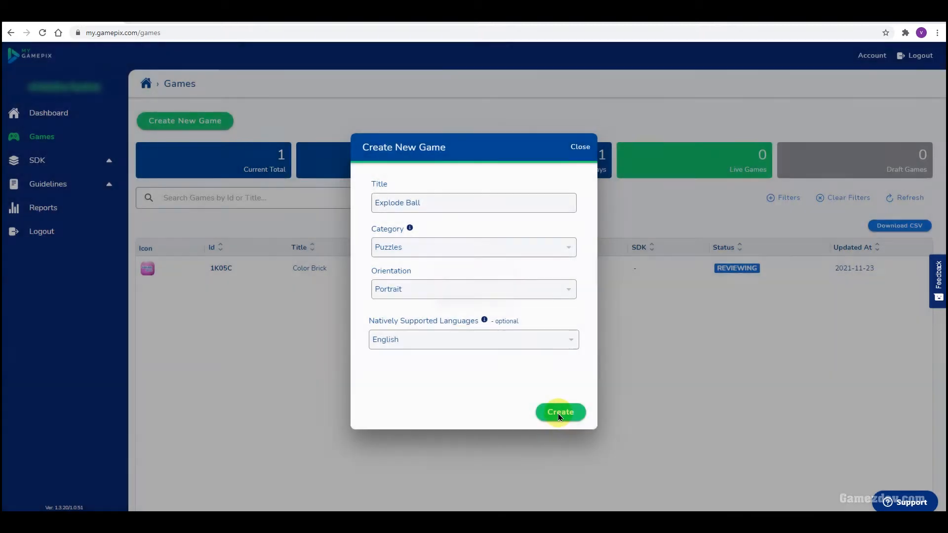
{"action": "left_click", "coordinate": [559, 412]}
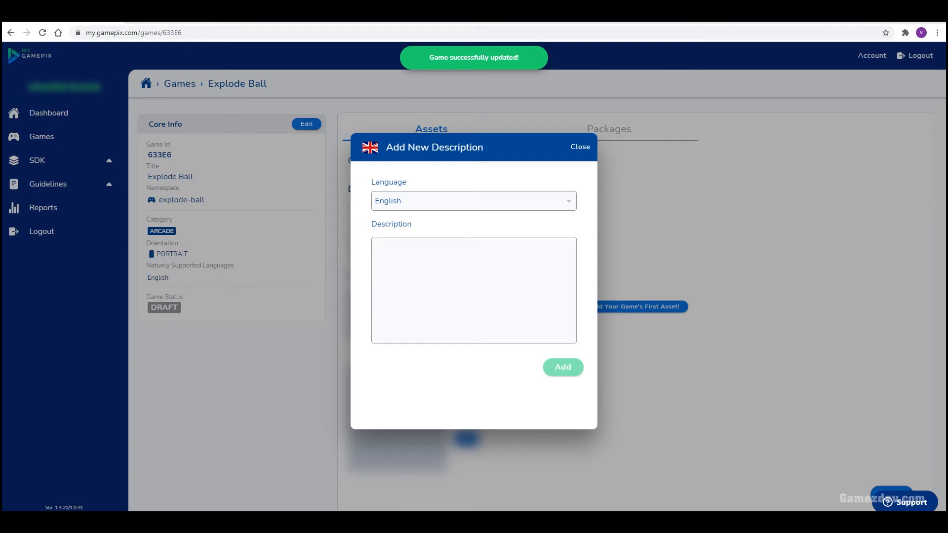
- Paste the prepared English description into the Description box and add it
{"action": "right_click", "coordinate": [440, 257]}
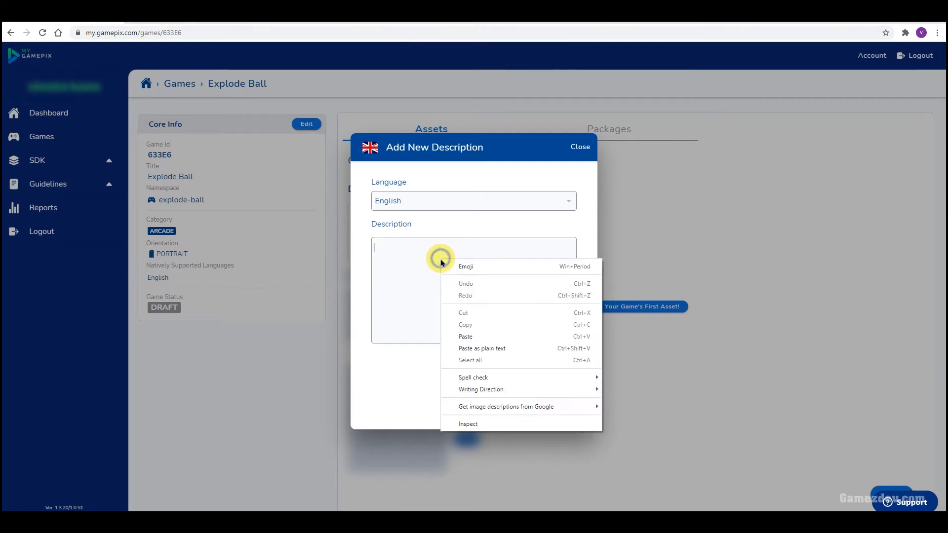
{"action": "left_click", "coordinate": [465, 337]}
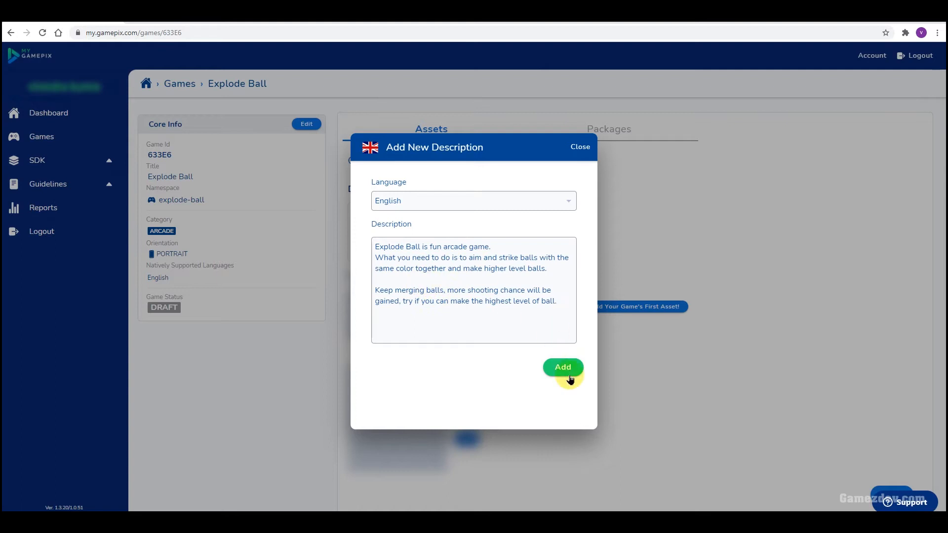
{"action": "left_click", "coordinate": [562, 367]}
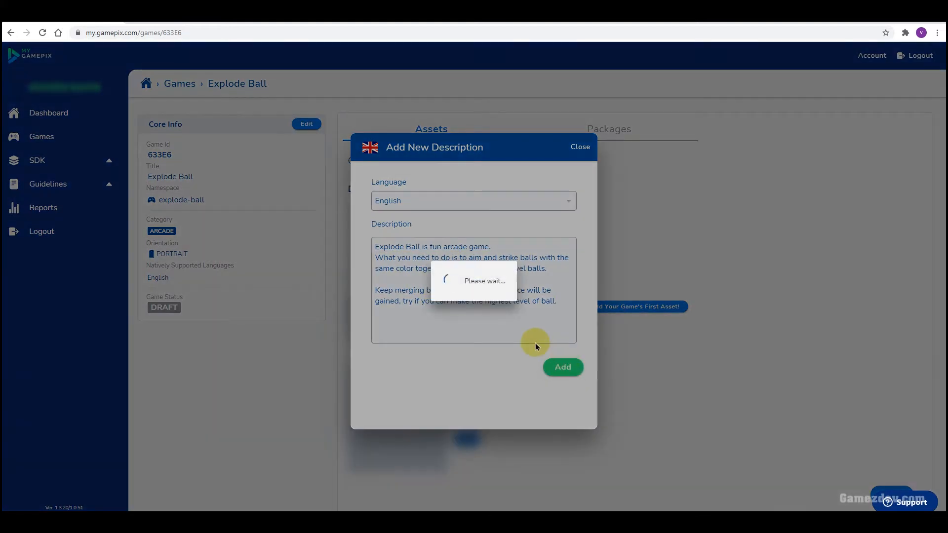
{"action": "left_click", "coordinate": [562, 367]}
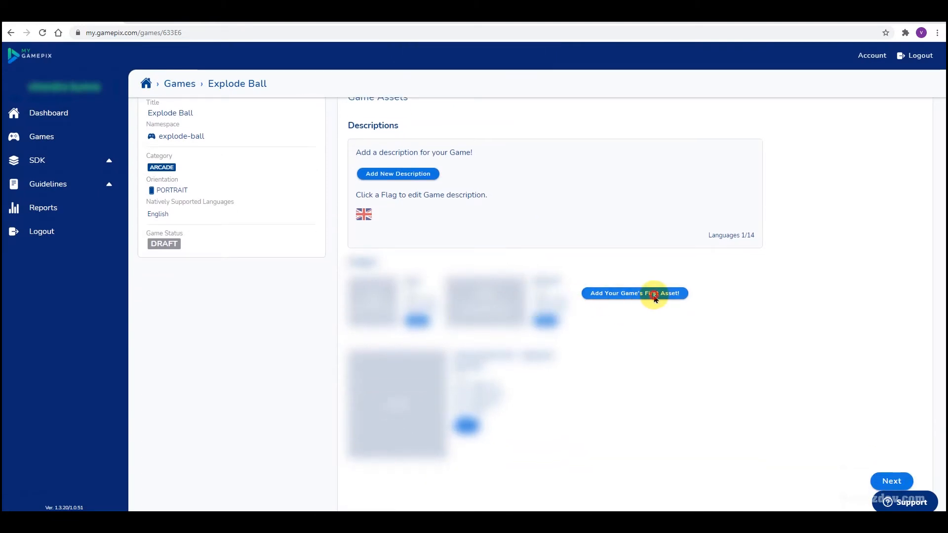
- Reveal the asset upload section and upload the game's icon image
{"action": "left_click", "coordinate": [634, 293]}
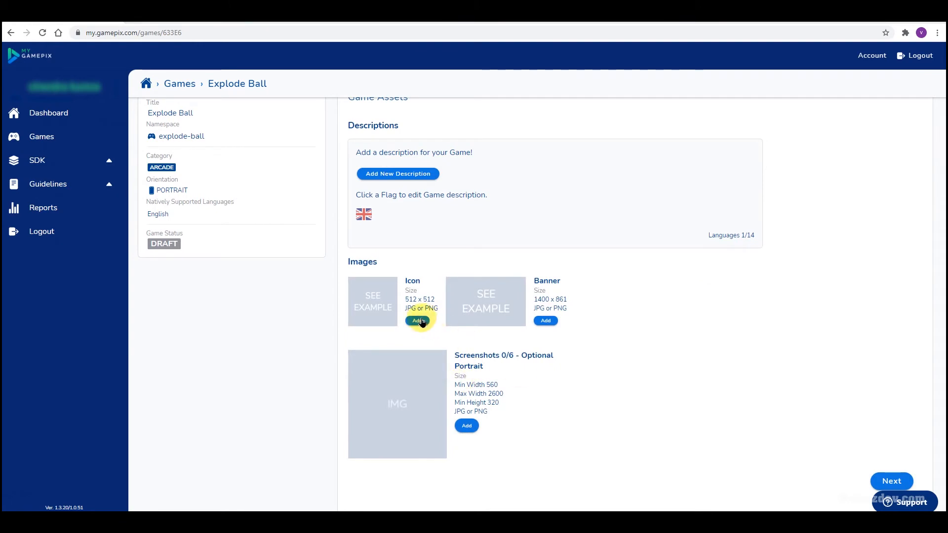
{"action": "left_click", "coordinate": [419, 320]}
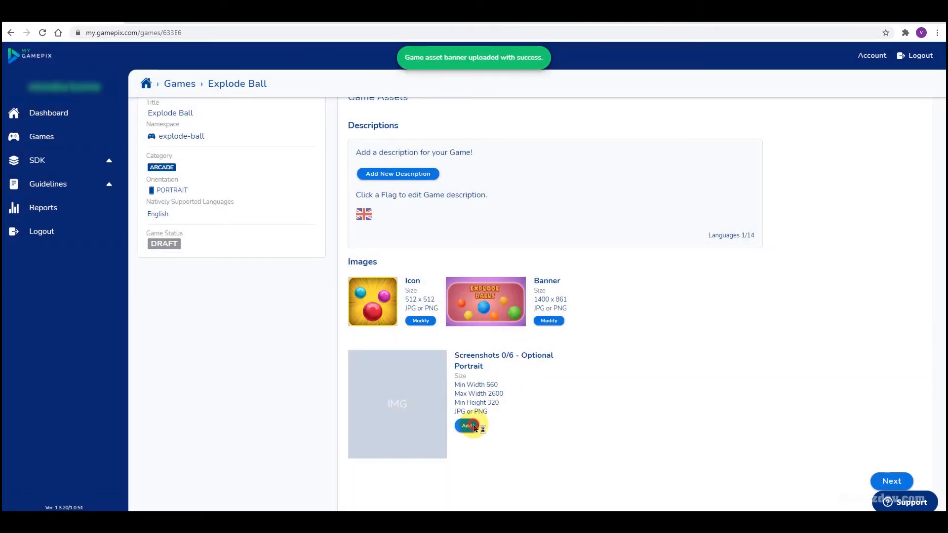
- Upload the portrait gameplay screenshots and move on to the Packages step
{"action": "left_click", "coordinate": [465, 424]}
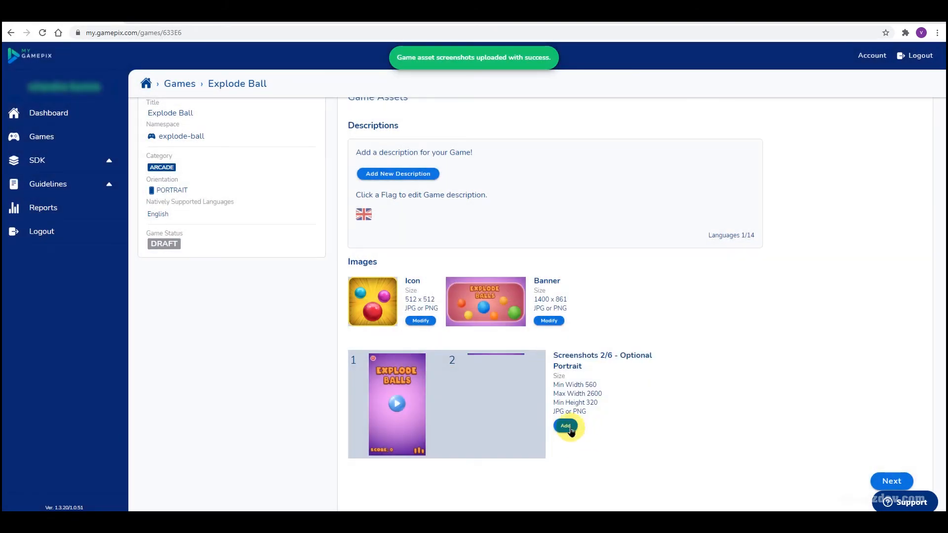
{"action": "left_click", "coordinate": [564, 426]}
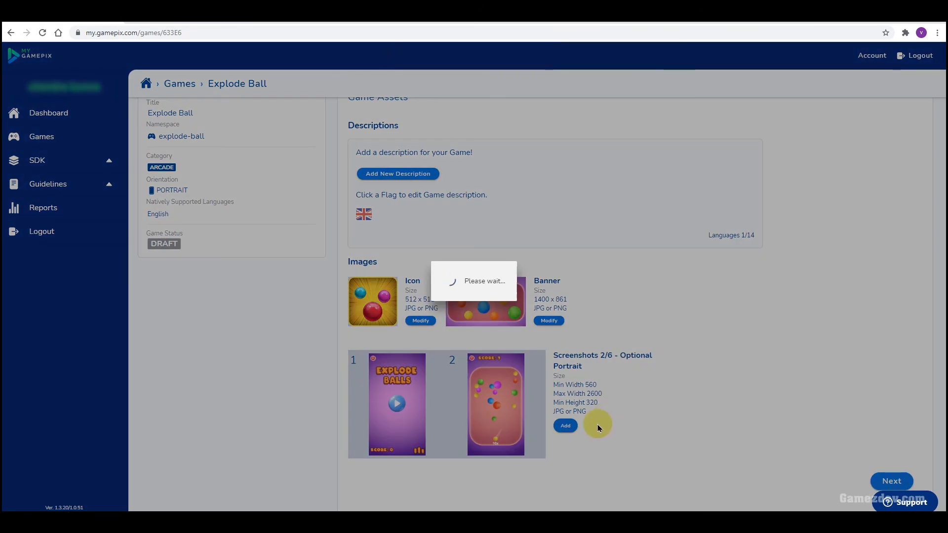
{"action": "left_click", "coordinate": [564, 425]}
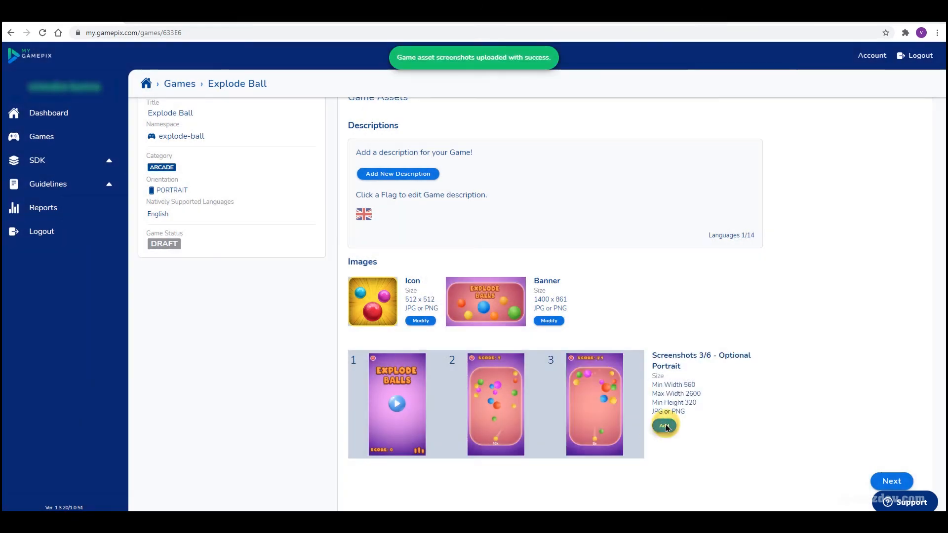
{"action": "left_click", "coordinate": [663, 424]}
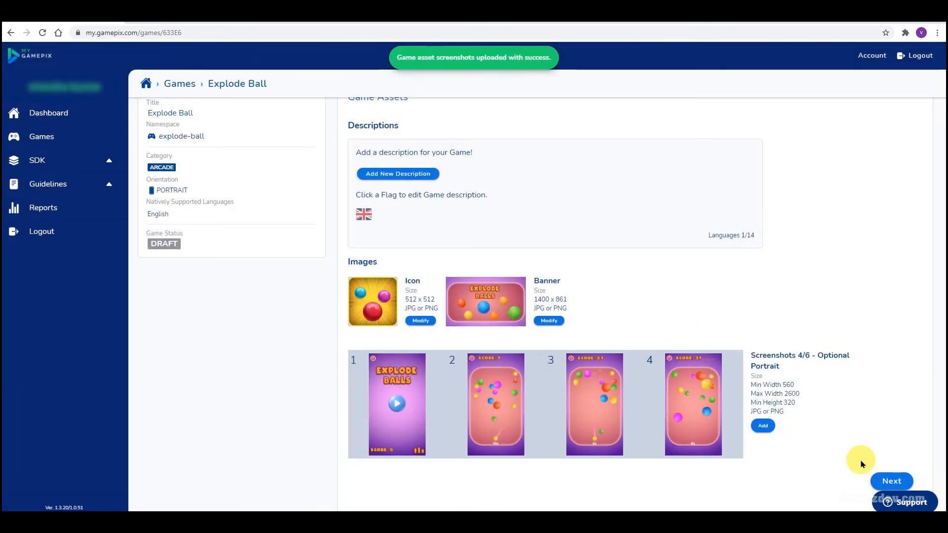
{"action": "left_click", "coordinate": [890, 481]}
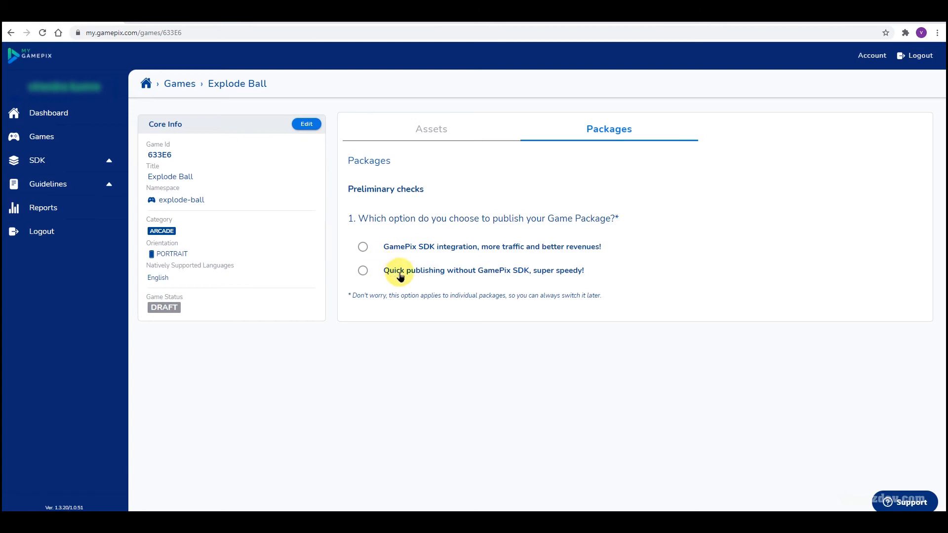
- Select GamePix SDK integration, confirm docs read and integration tested, and begin a new package submission
{"action": "left_click", "coordinate": [362, 247]}
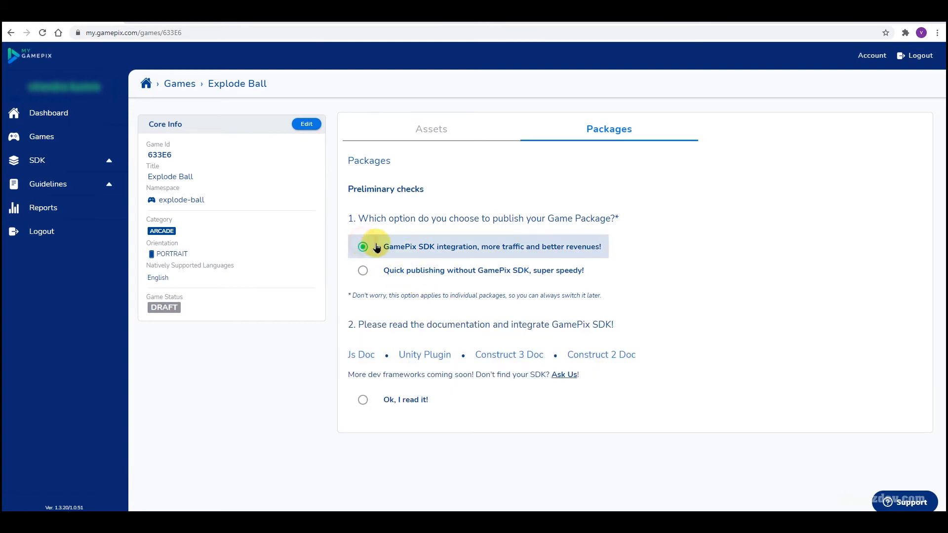
{"action": "left_click", "coordinate": [362, 400]}
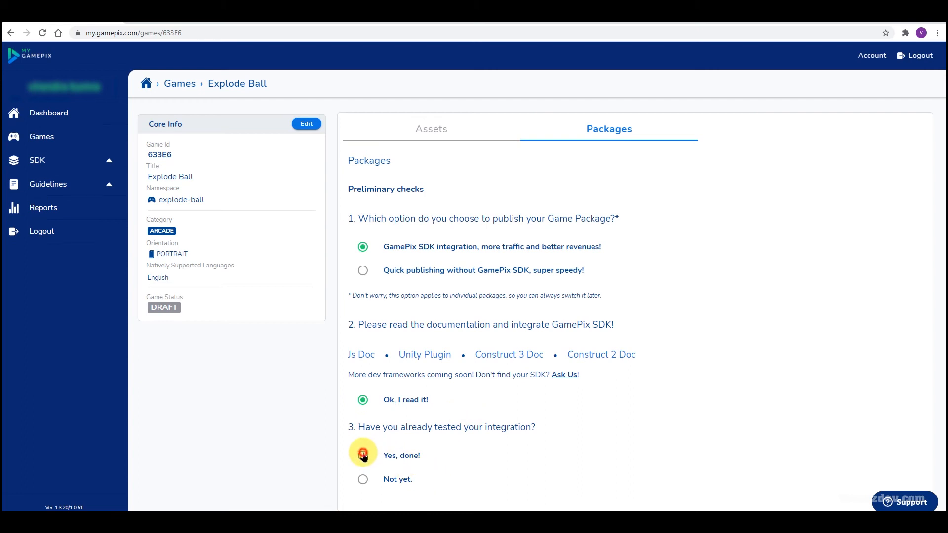
{"action": "left_click", "coordinate": [362, 455]}
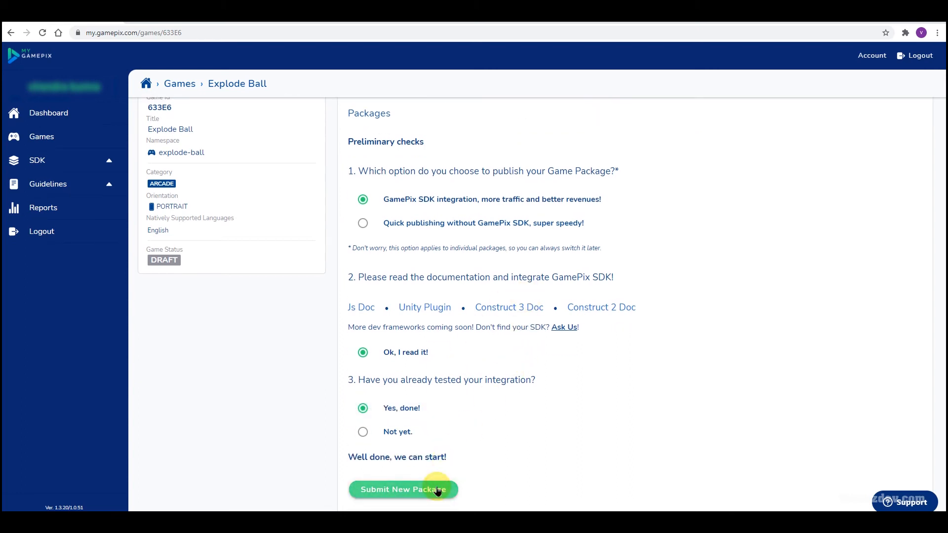
{"action": "mouse_move", "coordinate": [553, 407]}
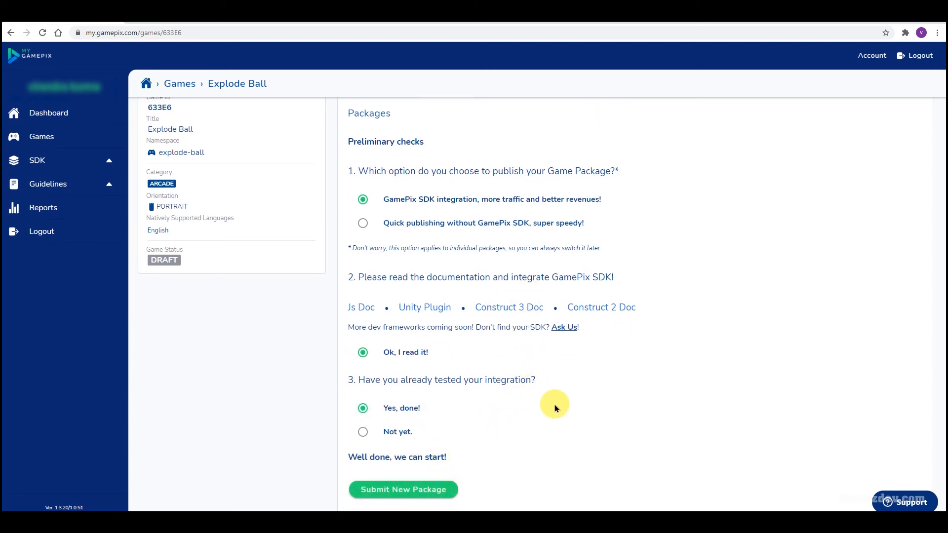
{"action": "left_click", "coordinate": [403, 489]}
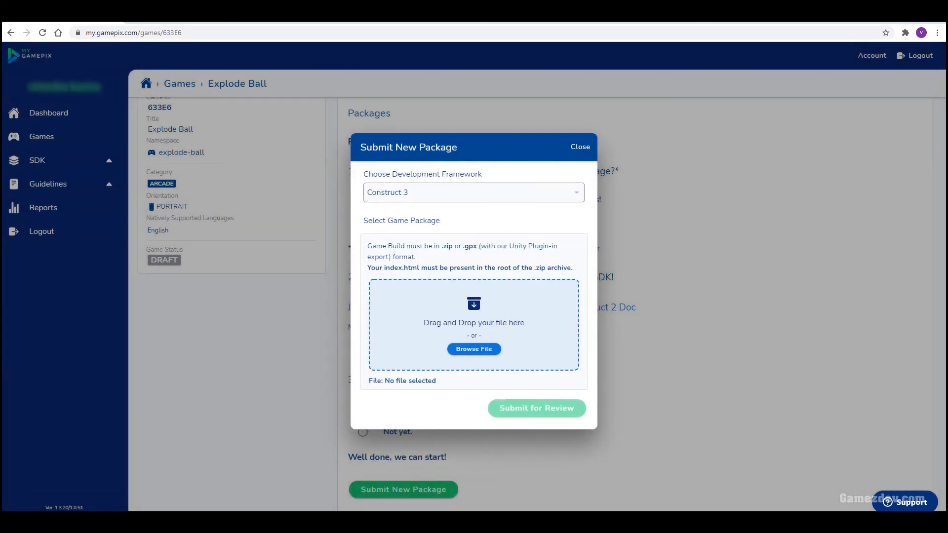
{"action": "mouse_move", "coordinate": [514, 361]}
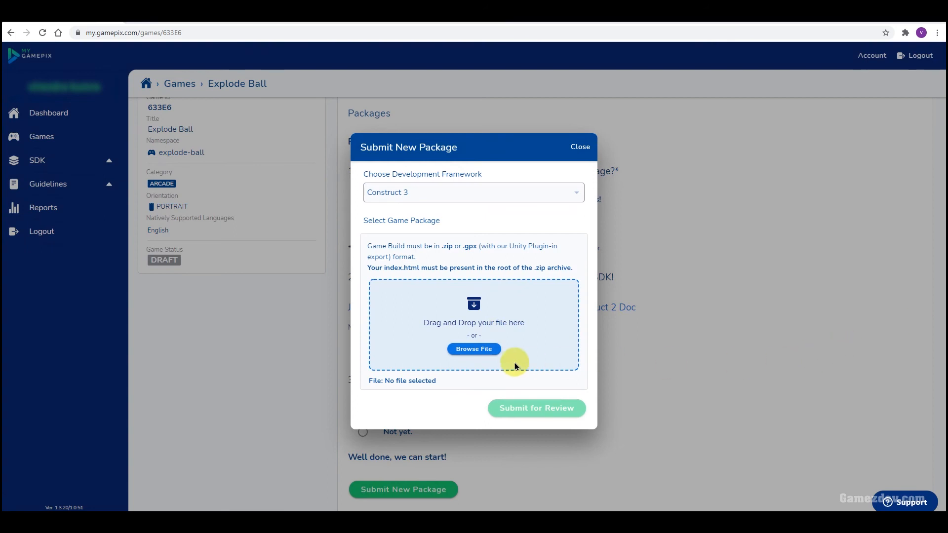
- Browse to Explode Ball.zip as the Construct 3 package and submit it for review
{"action": "left_click", "coordinate": [473, 348]}
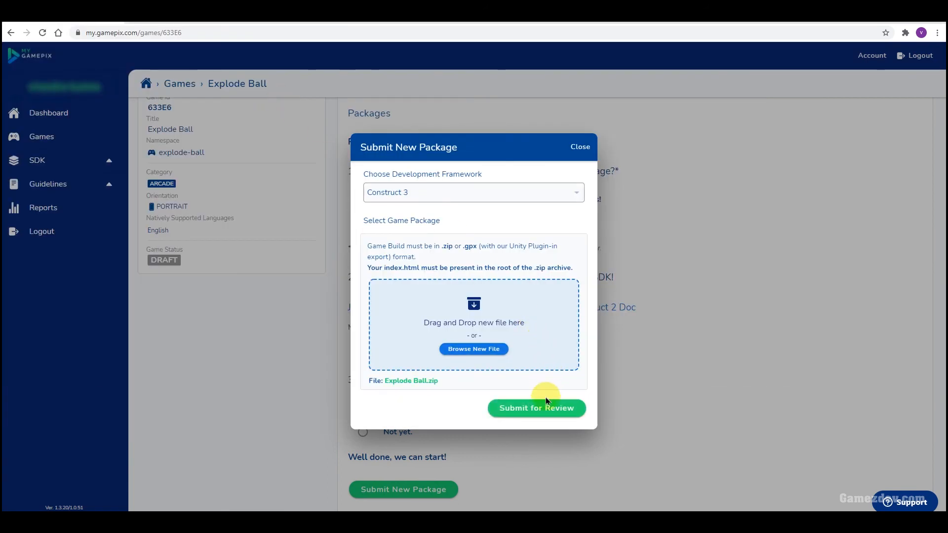
{"action": "left_click", "coordinate": [535, 407]}
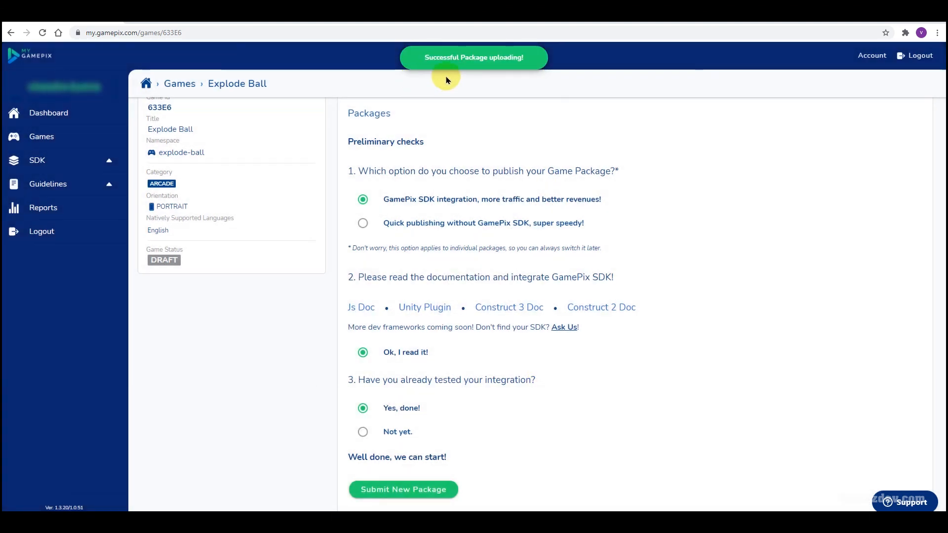
{"action": "left_click", "coordinate": [402, 489]}
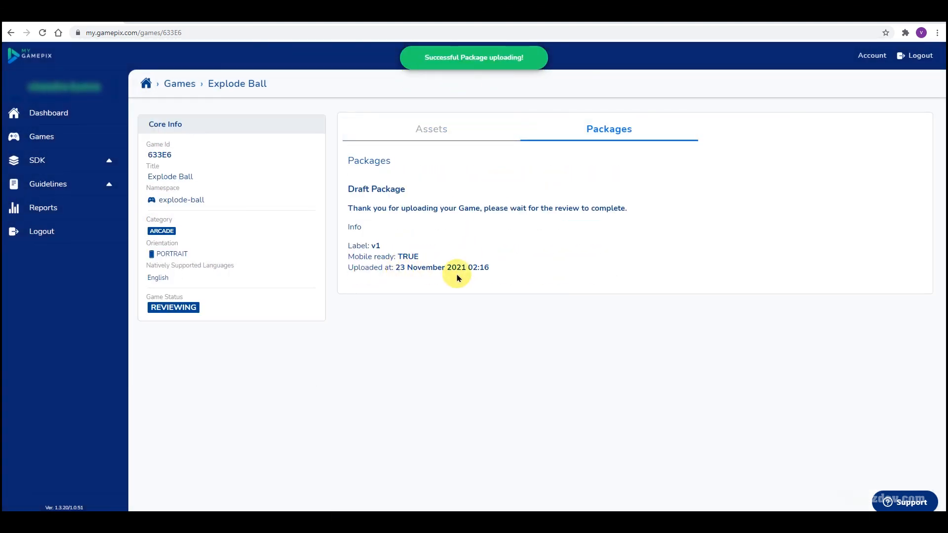
{"action": "mouse_move", "coordinate": [755, 366]}
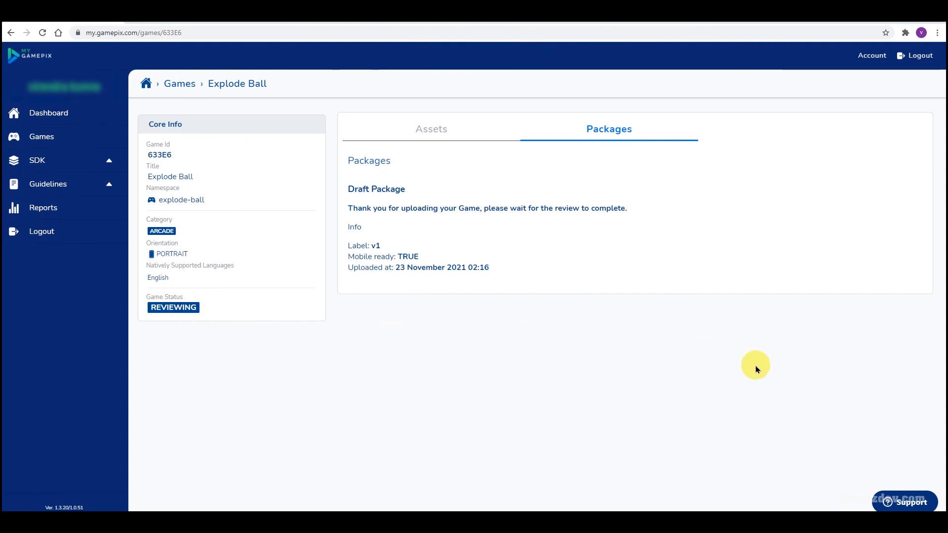